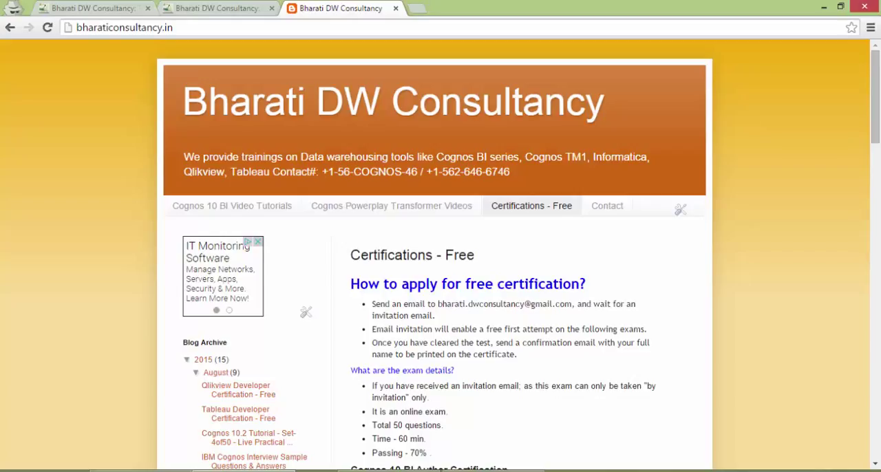
- Select the site's web address and scroll down to the exam details and certification links
{"action": "left_click", "coordinate": [122, 30]}
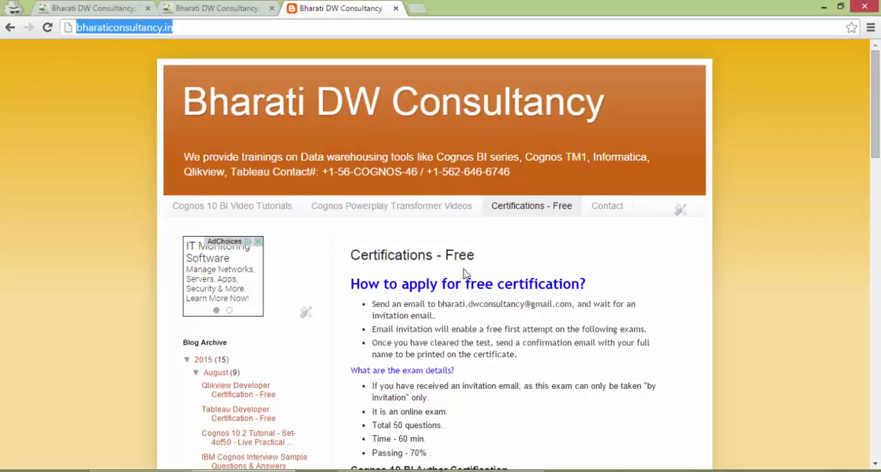
{"action": "mouse_move", "coordinate": [540, 213]}
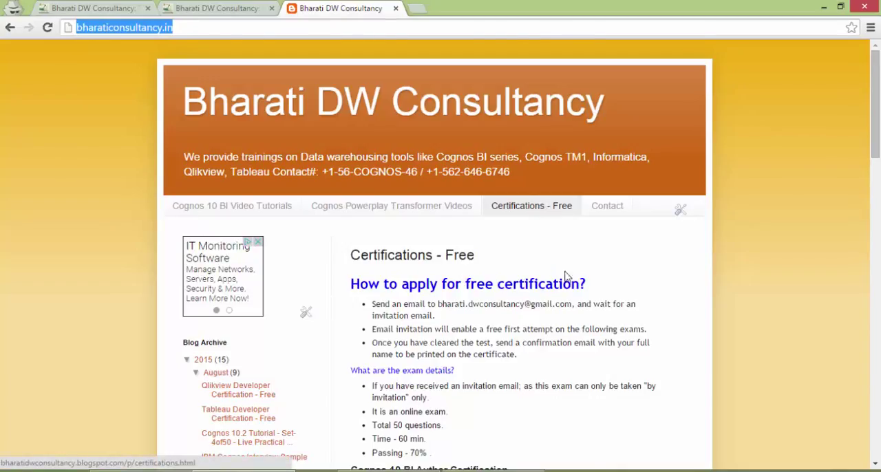
{"action": "scroll", "scroll_direction": "down", "scroll_amount": 3}
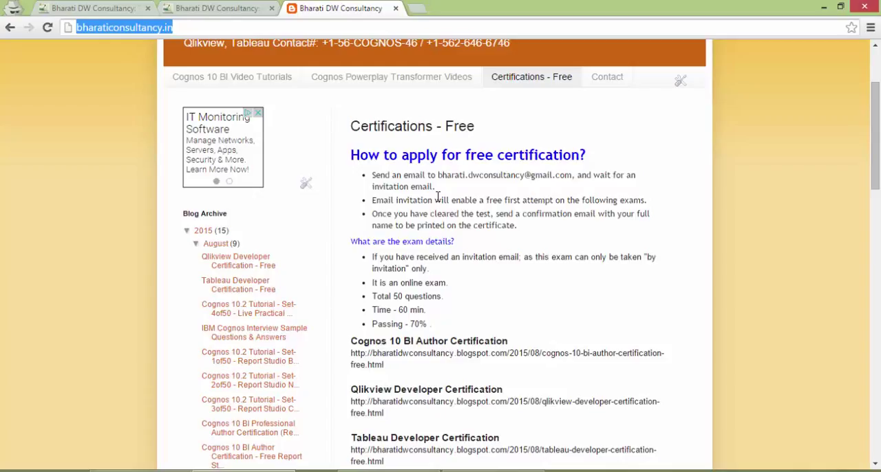
{"action": "mouse_move", "coordinate": [446, 187]}
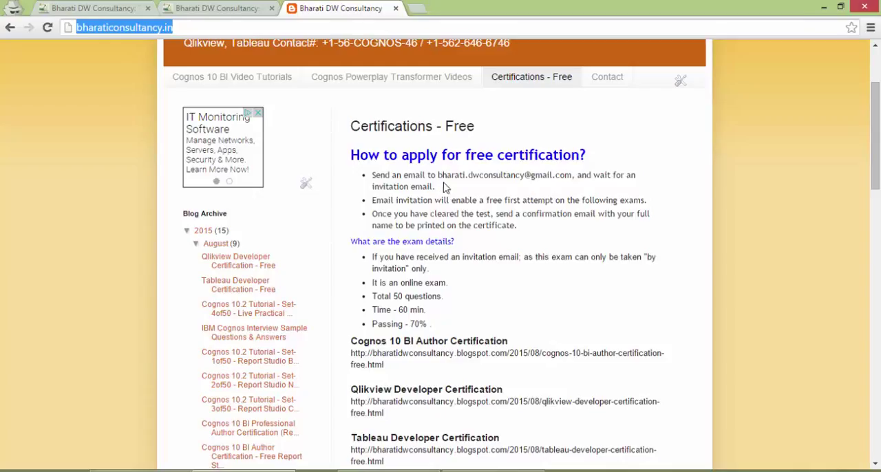
{"action": "mouse_move", "coordinate": [438, 175]}
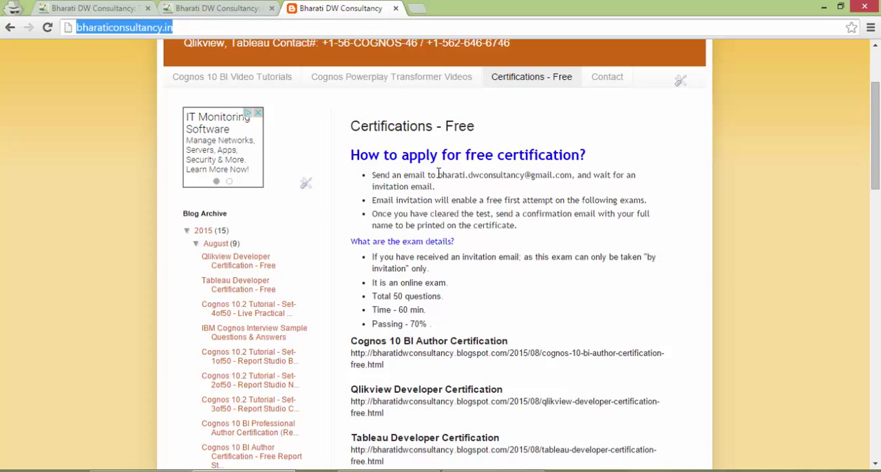
{"action": "left_click_drag", "start_coordinate": [438, 175], "coordinate": [545, 175]}
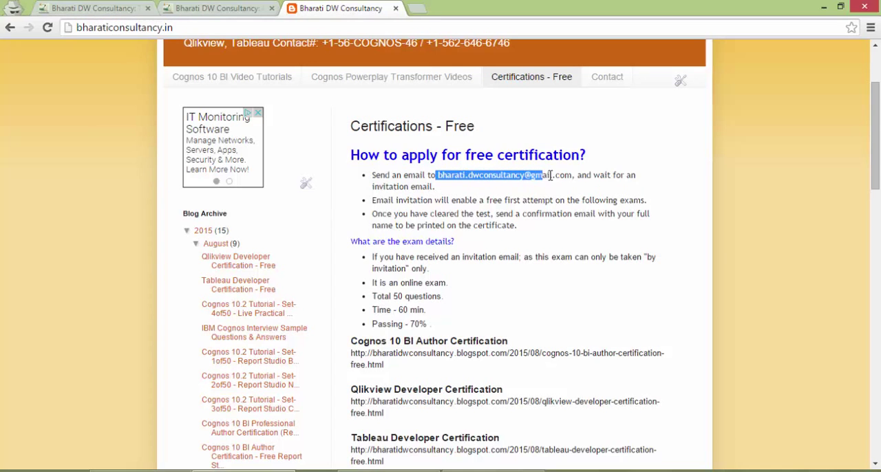
{"action": "left_click_drag", "start_coordinate": [544, 175], "coordinate": [575, 175]}
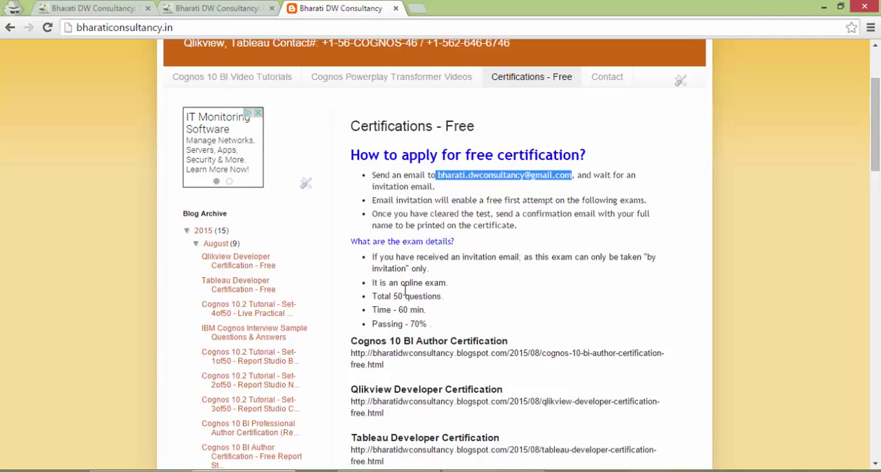
{"action": "mouse_move", "coordinate": [392, 285]}
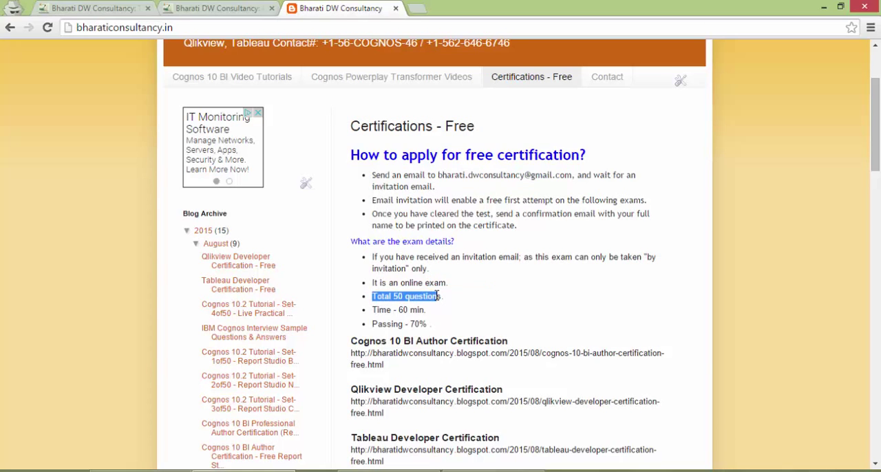
{"action": "mouse_move", "coordinate": [374, 325]}
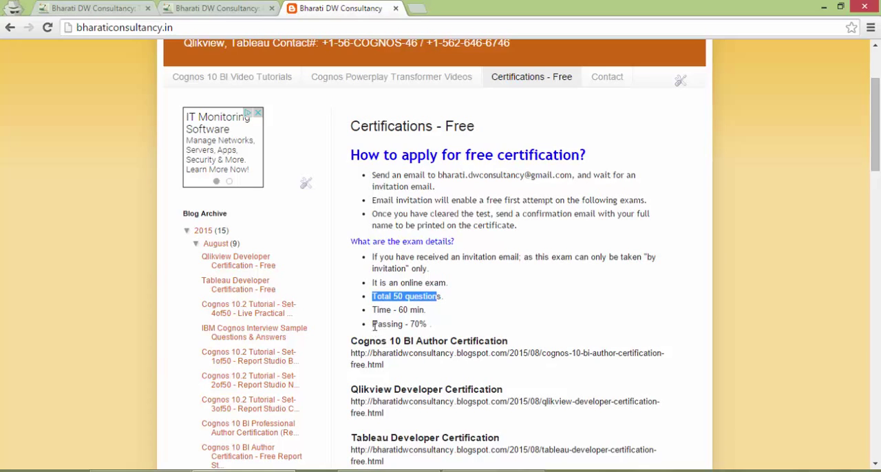
{"action": "mouse_move", "coordinate": [385, 322]}
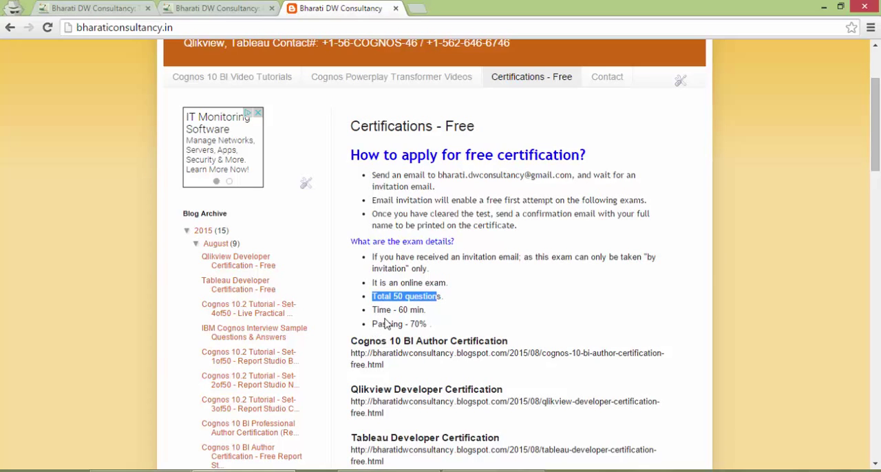